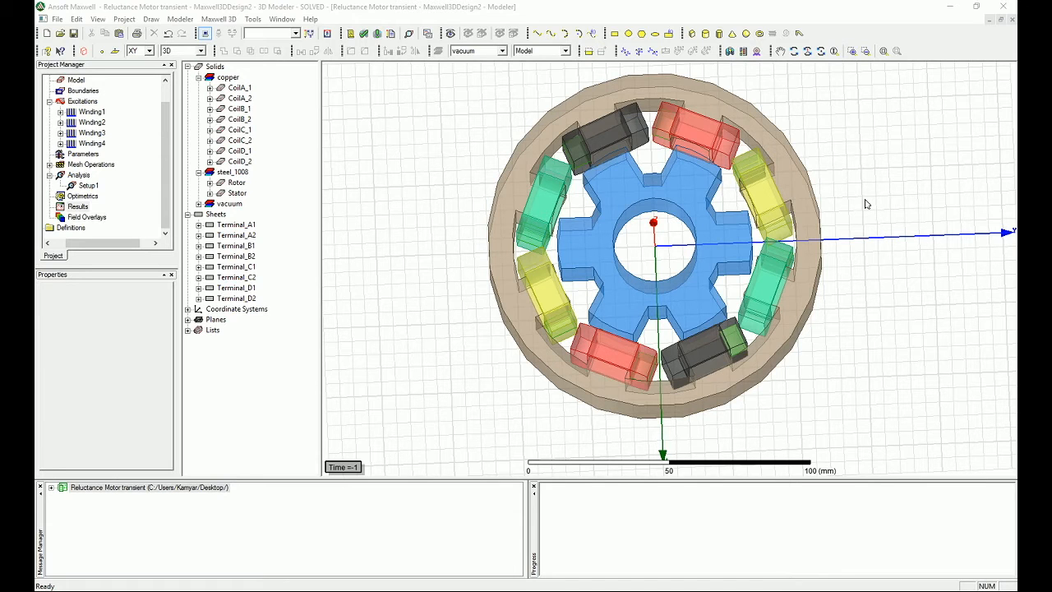
- Review Winding4's excitation settings and confirm them unchanged
double_click(92, 143)
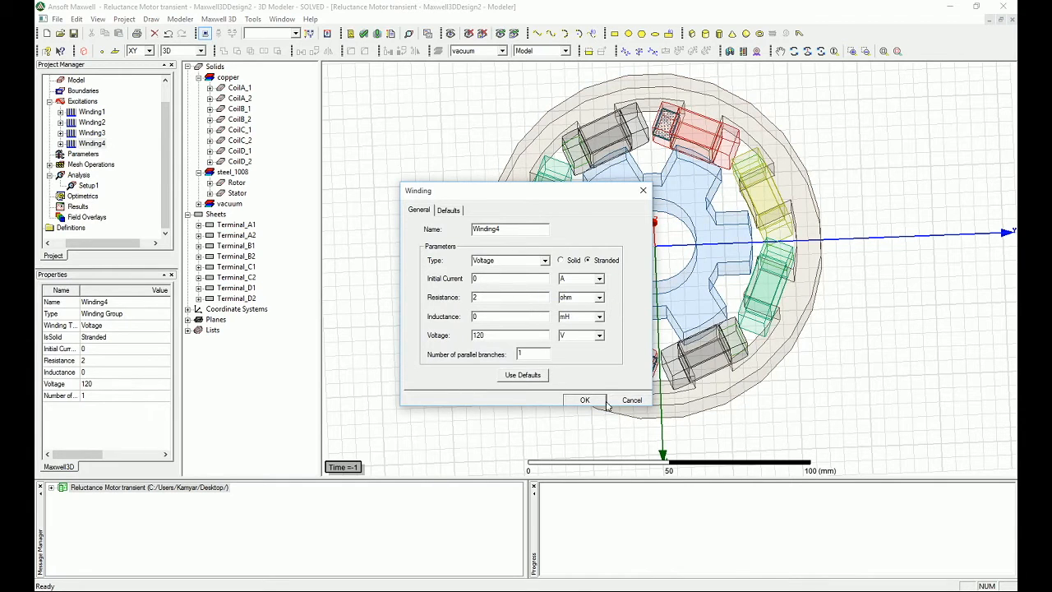
click(584, 399)
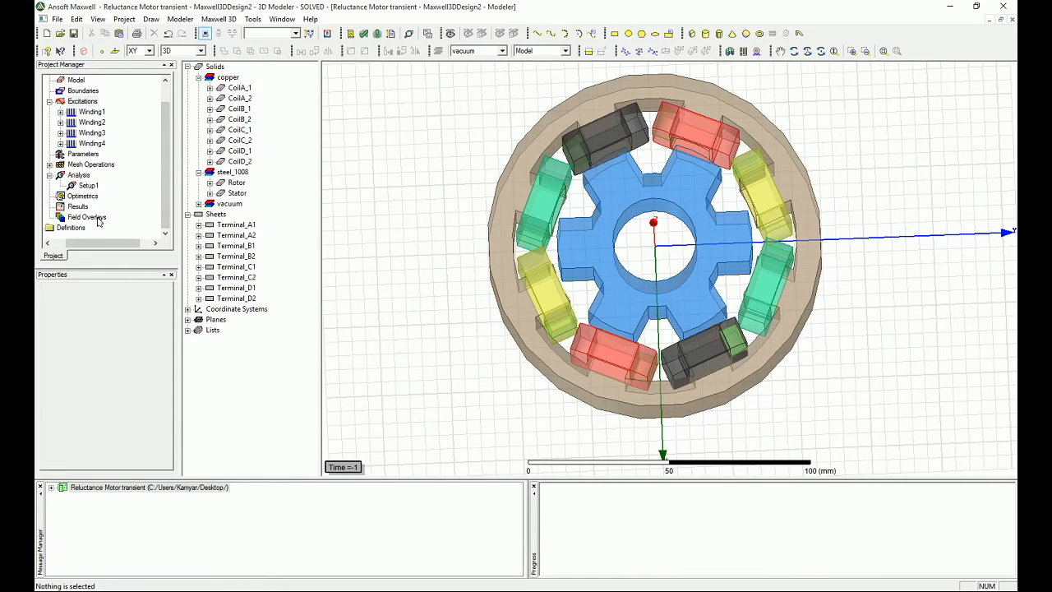
- Create a transient rectangular plot of Current(Winding1–4) versus time
right_click(77, 207)
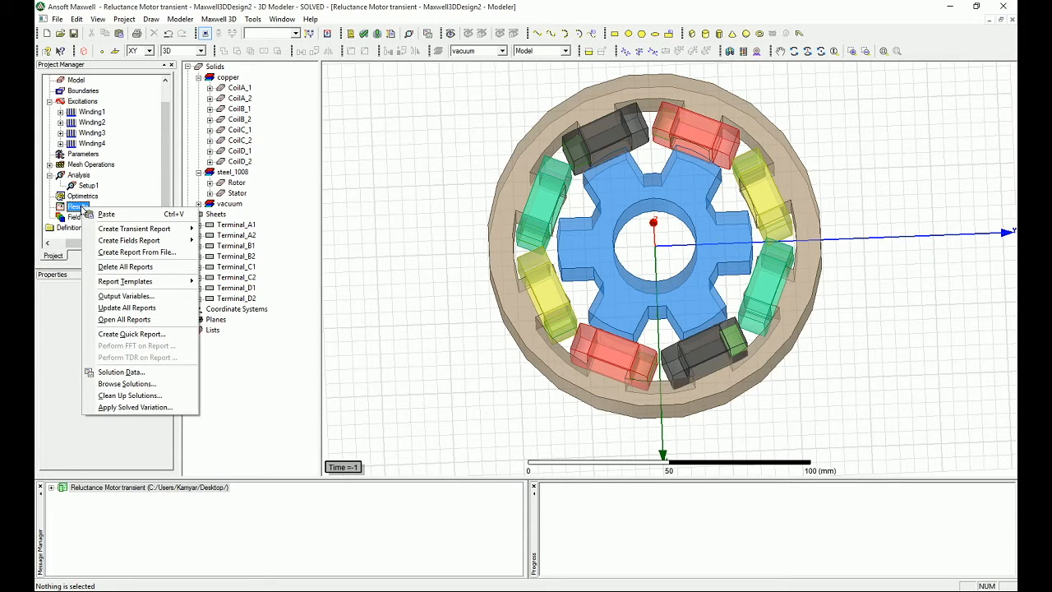
mouse_move(134, 228)
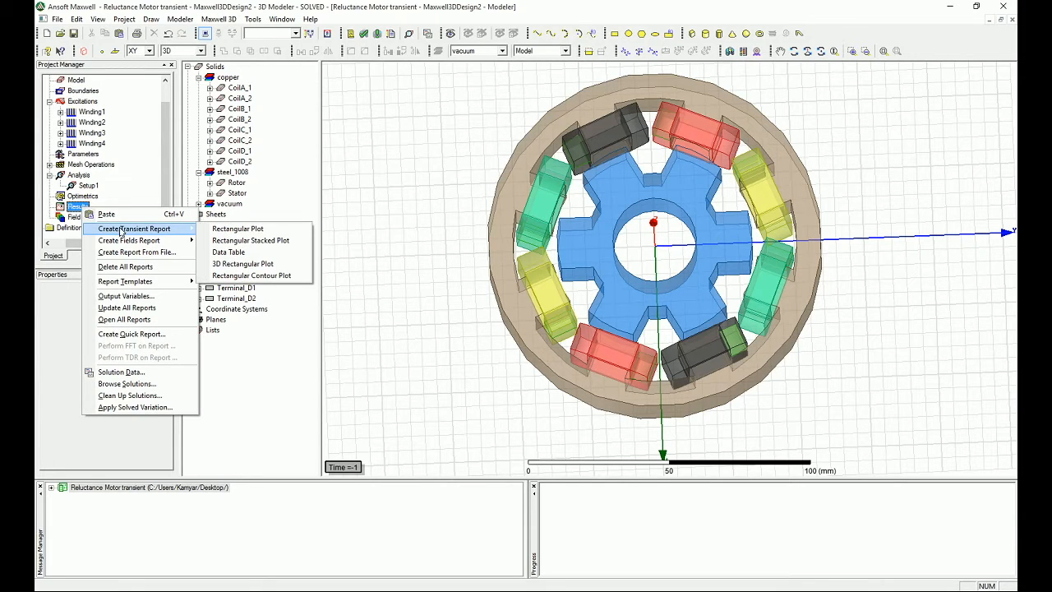
mouse_move(237, 229)
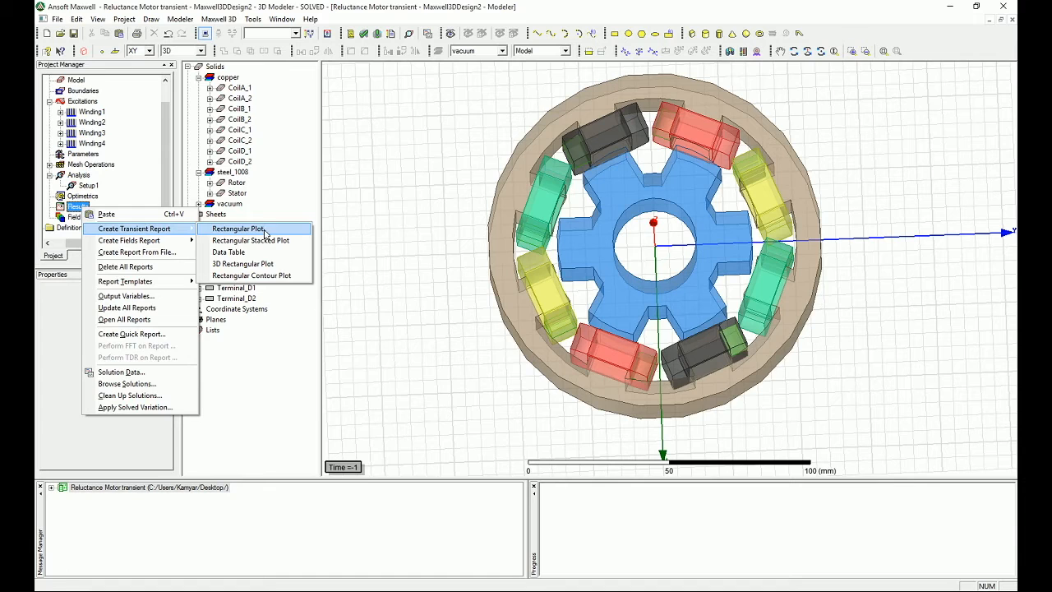
click(237, 229)
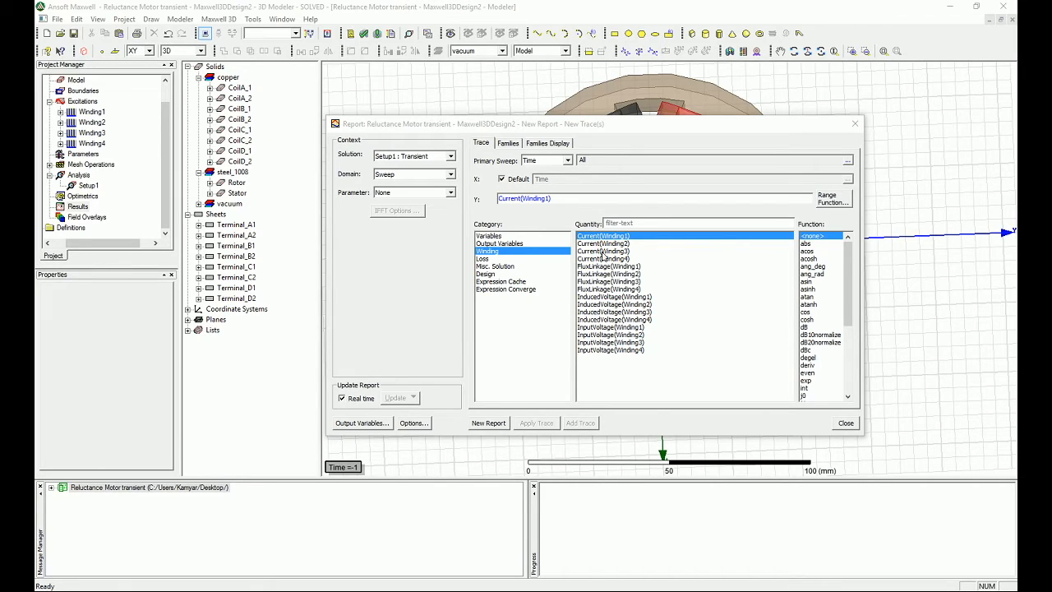
mouse_move(608, 312)
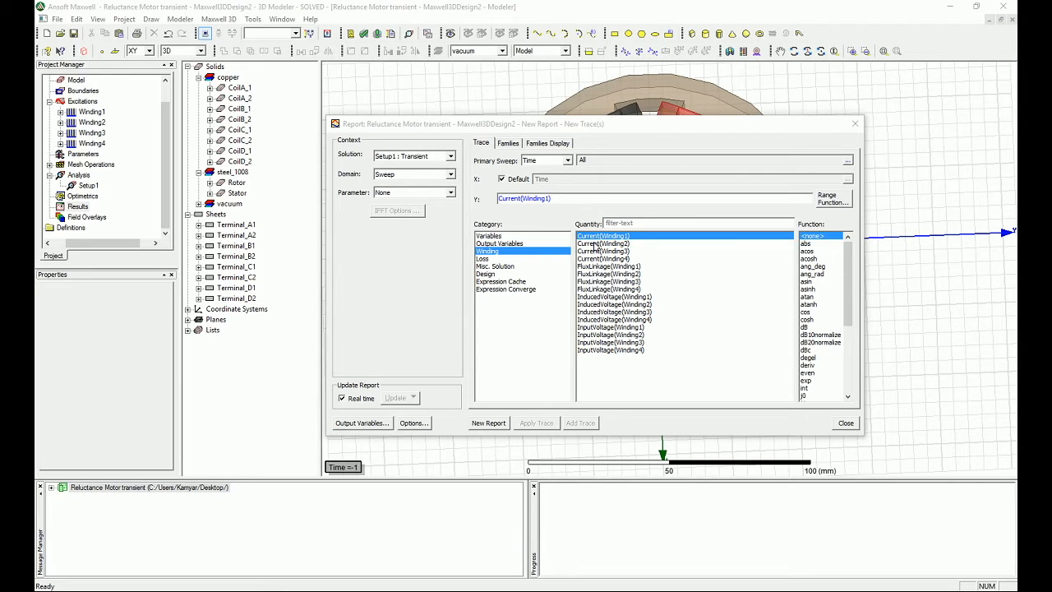
click(602, 258)
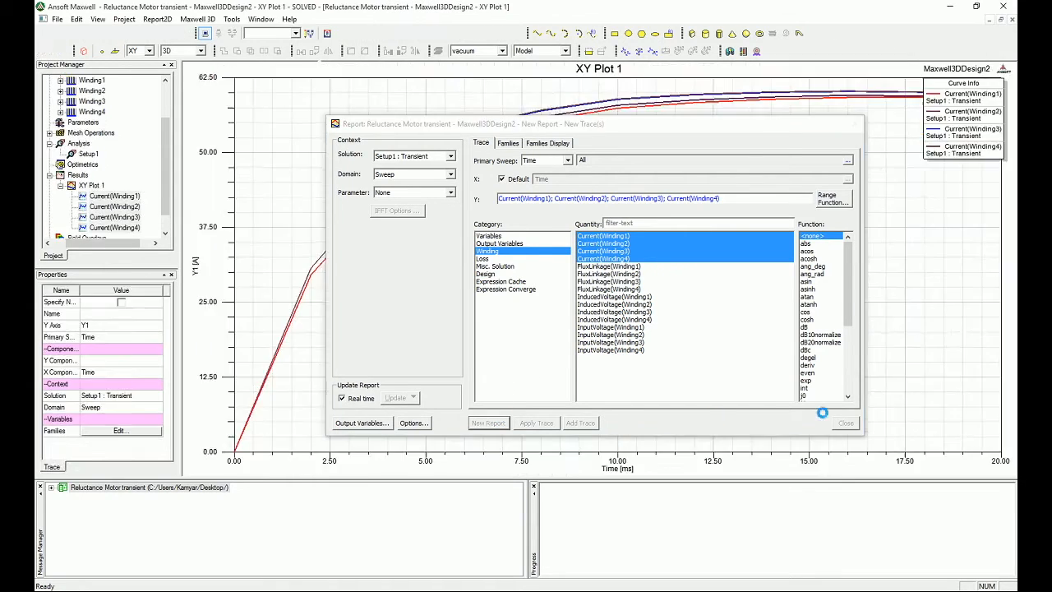
- Add the max trace characteristic so the legend lists each winding's peak current
click(845, 423)
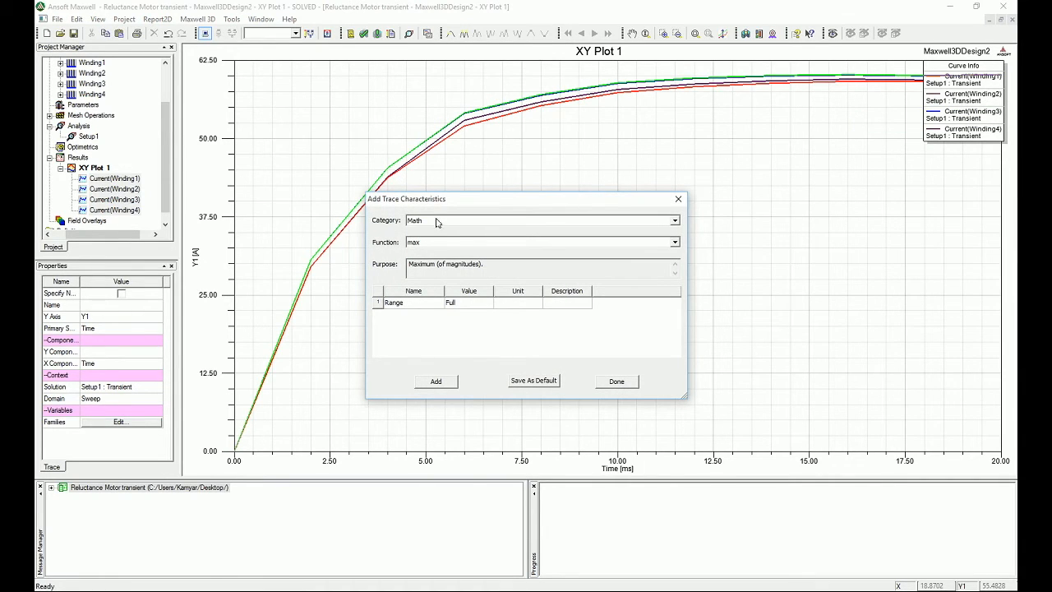
click(435, 381)
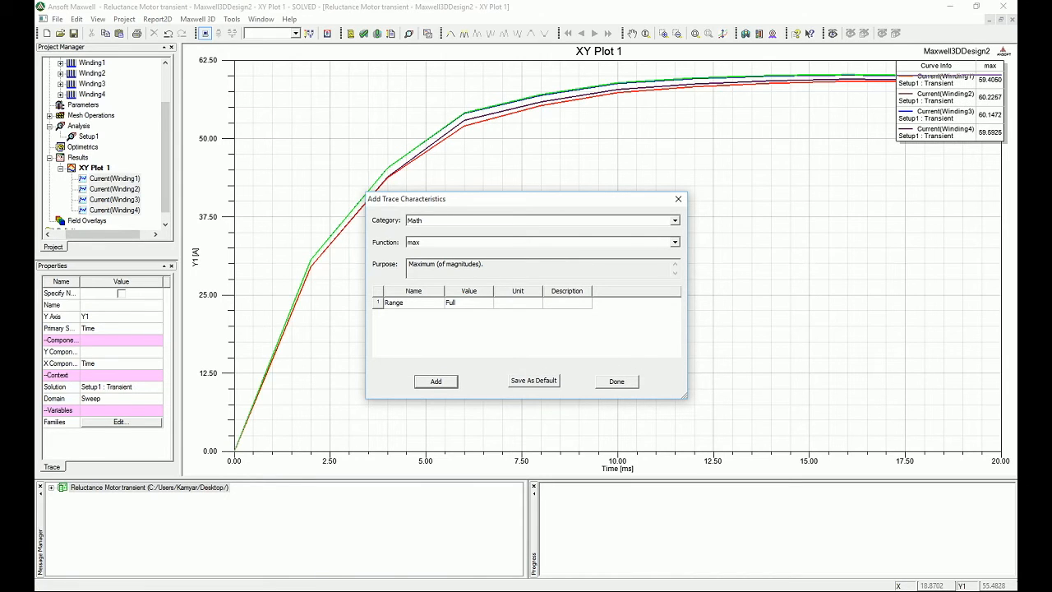
click(617, 381)
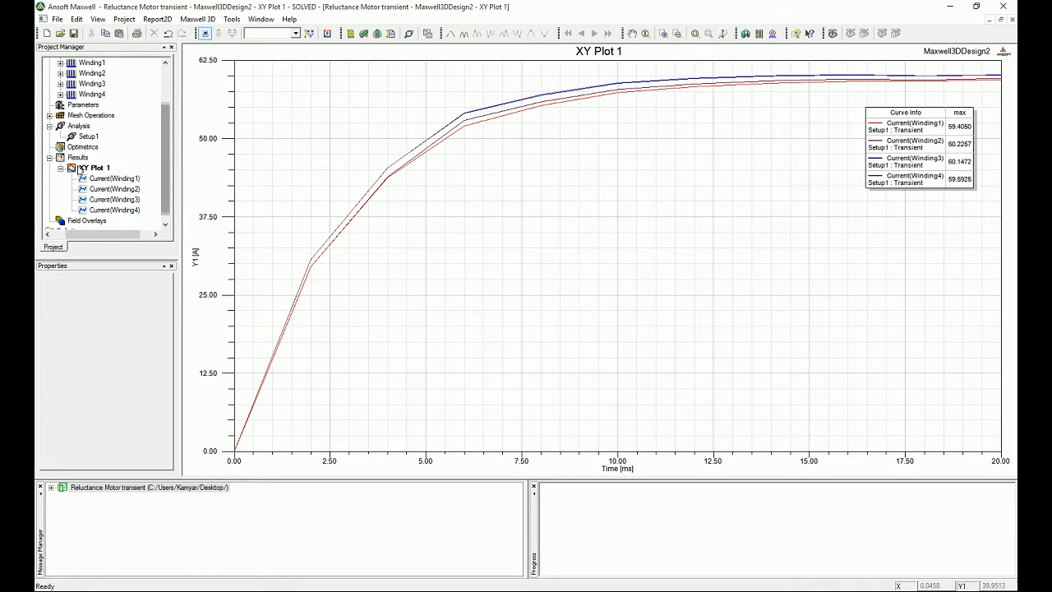
mouse_move(386, 217)
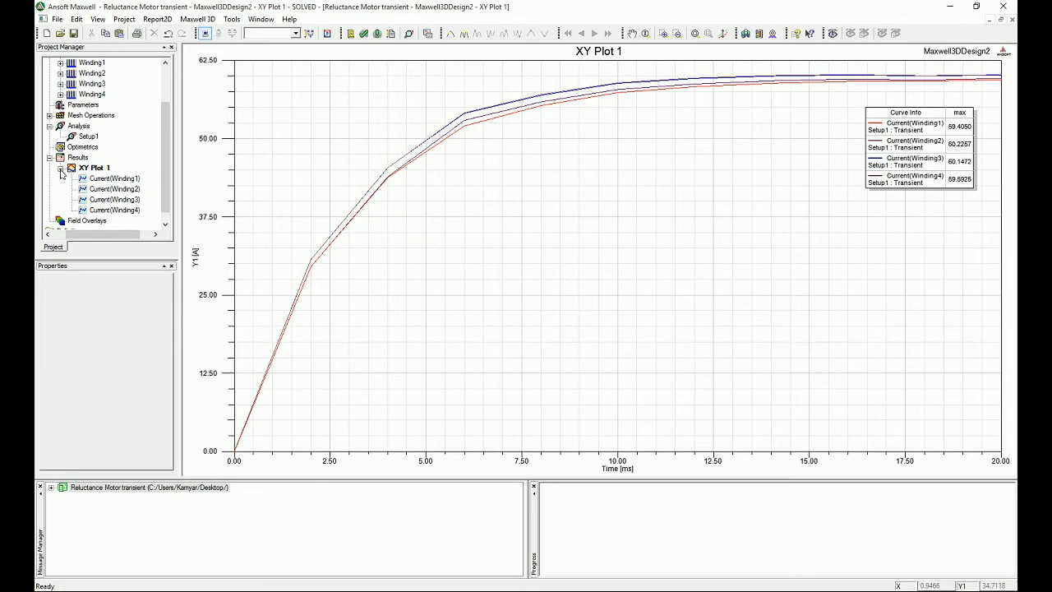
- Load the current density J into the Fields Calculator from the field overlay options
right_click(79, 157)
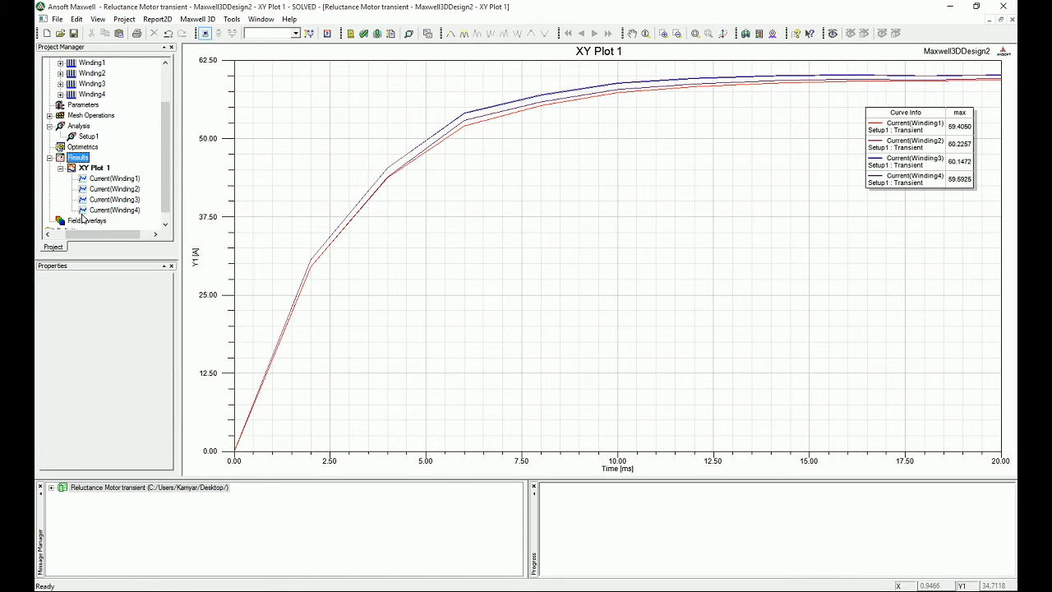
right_click(86, 220)
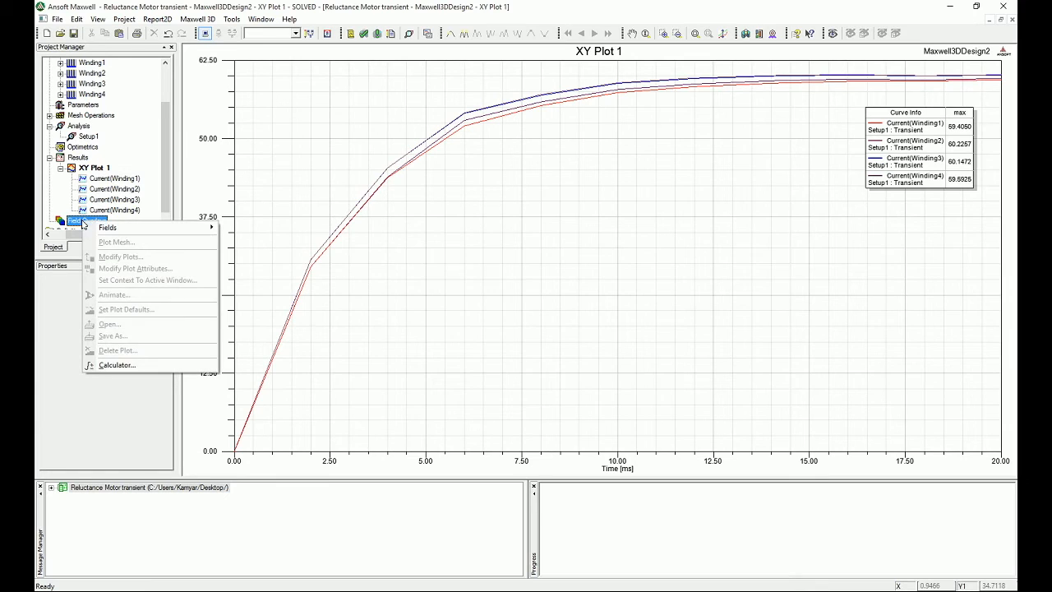
click(117, 364)
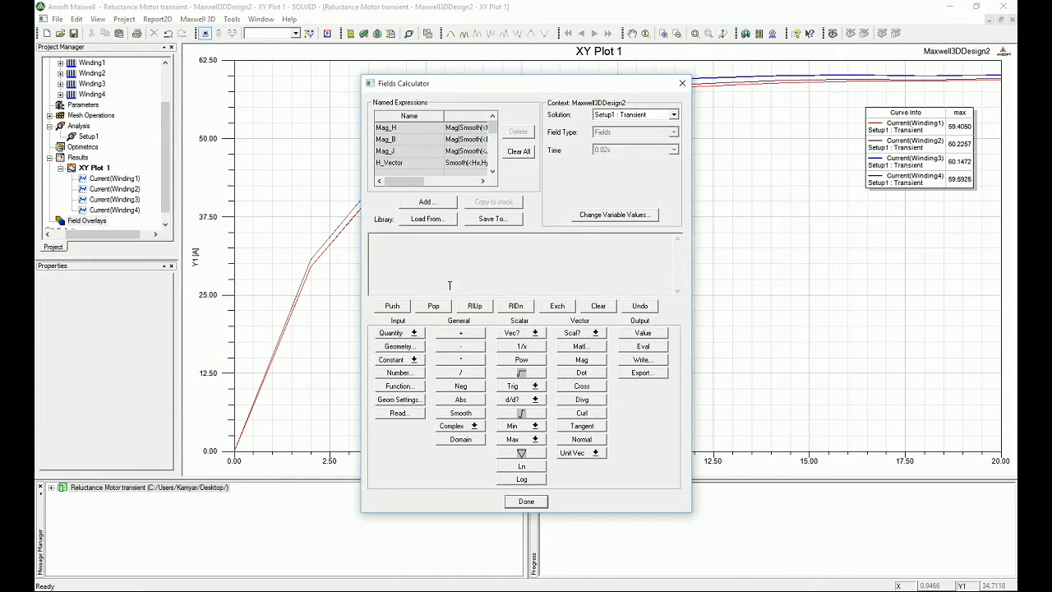
click(415, 332)
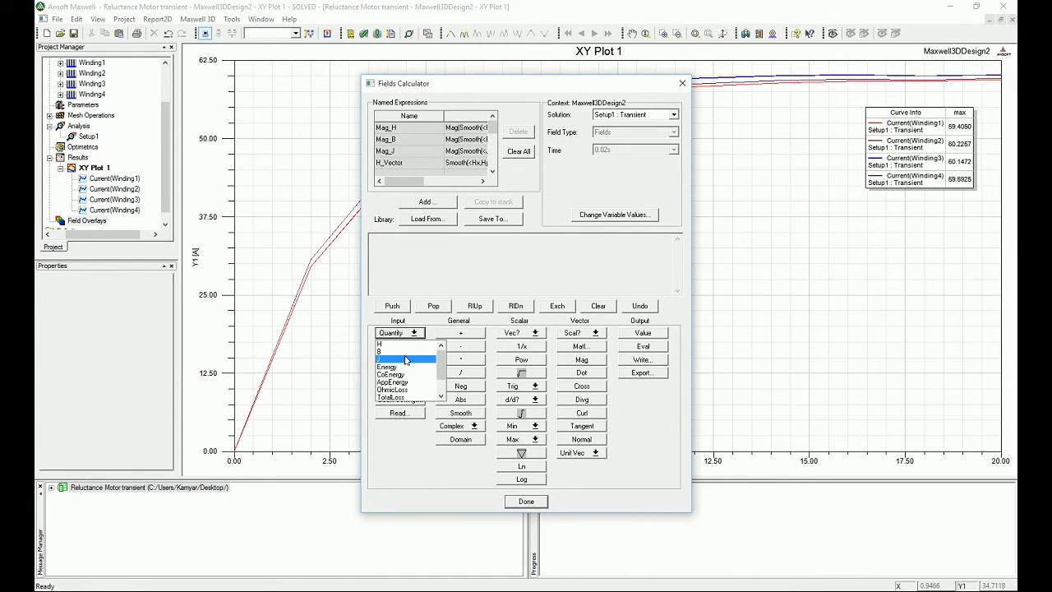
click(405, 360)
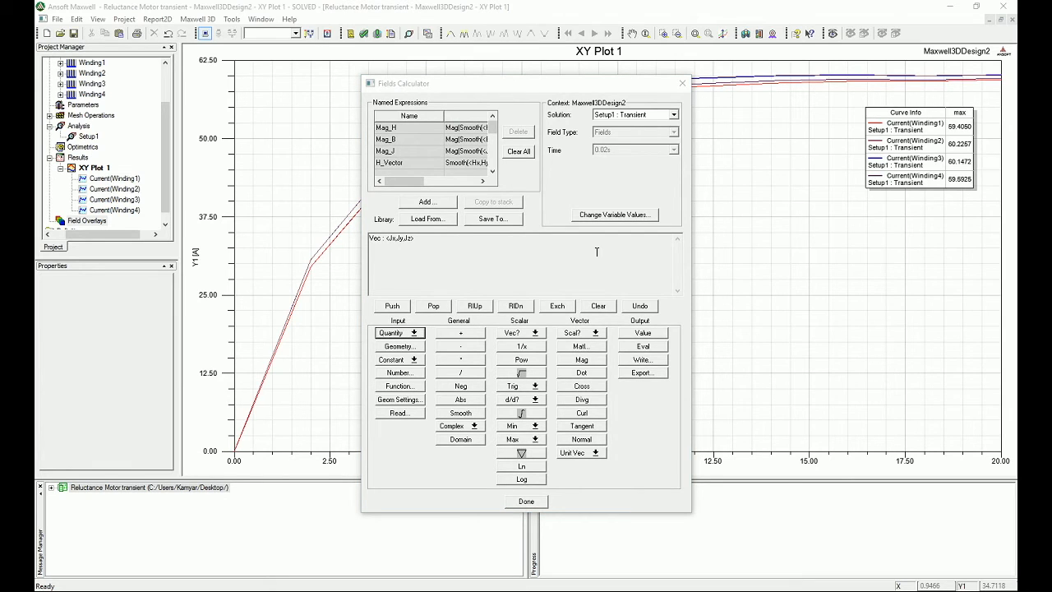
mouse_move(587, 334)
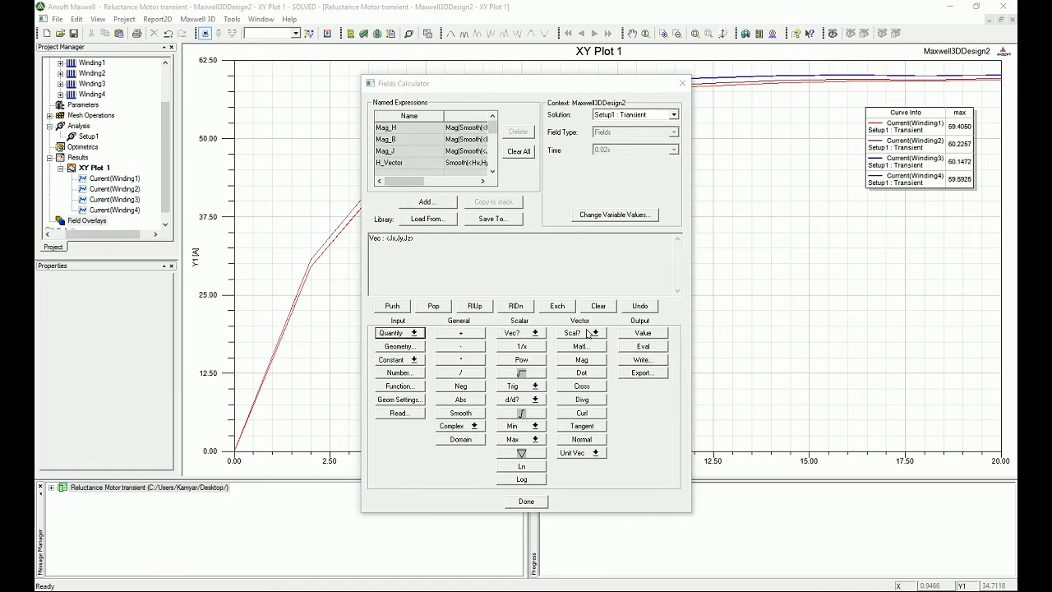
- Reduce J to its ScalarZ component and begin choosing the integration geometry
click(581, 333)
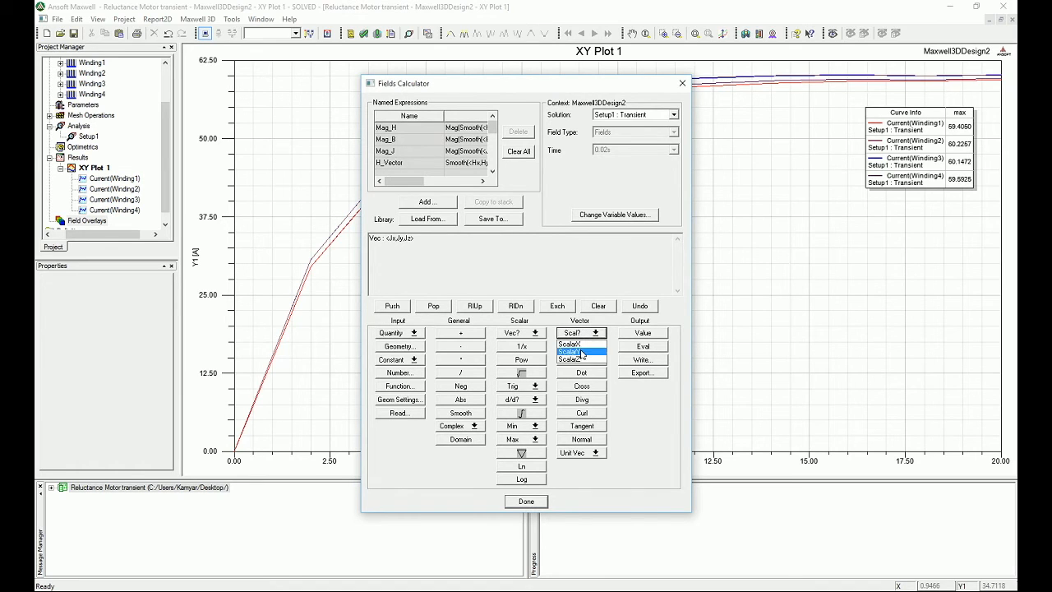
click(569, 359)
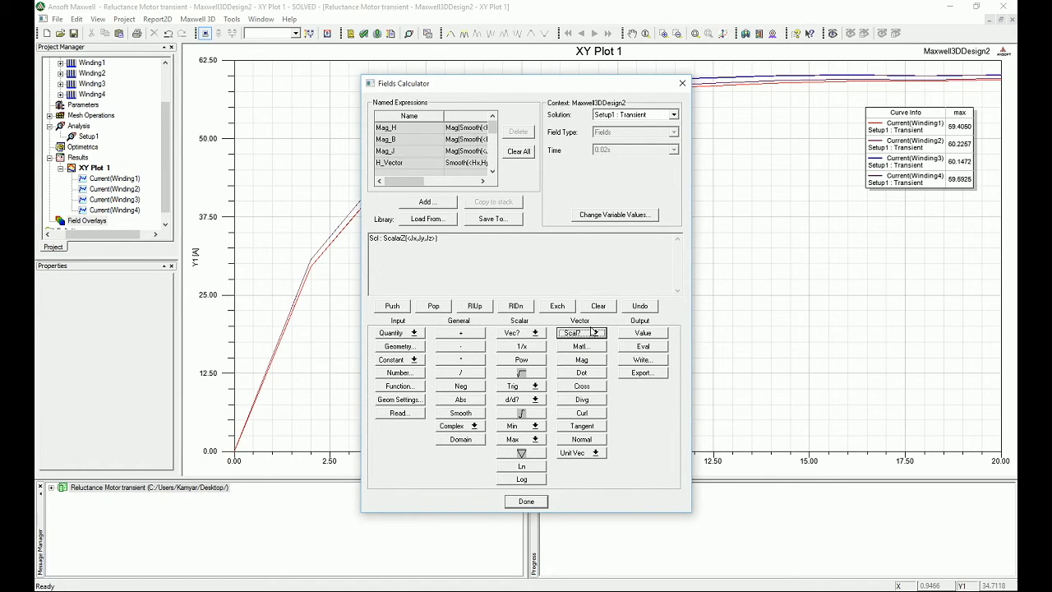
mouse_move(593, 331)
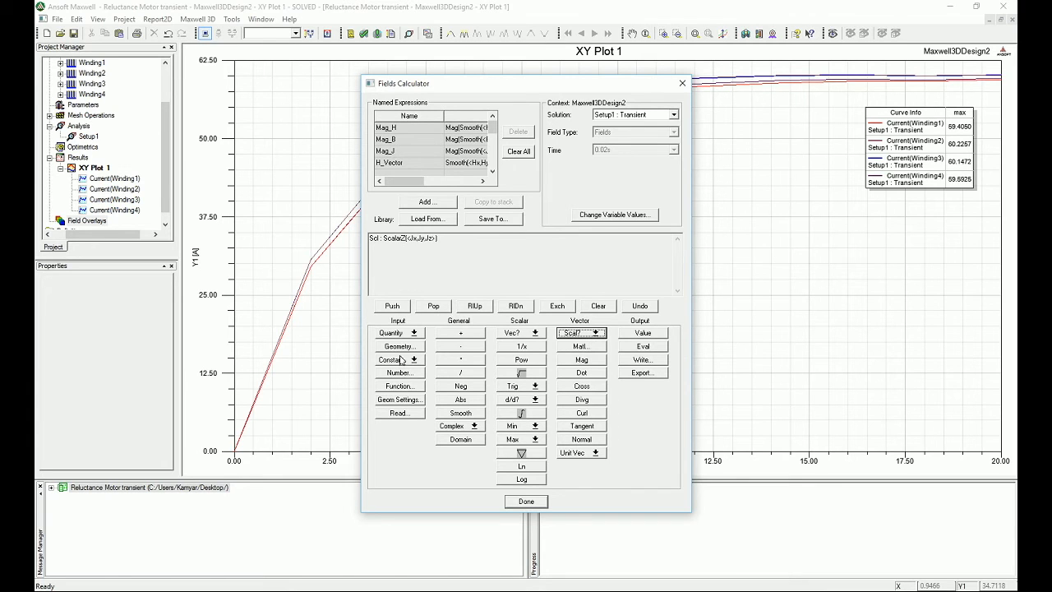
click(399, 346)
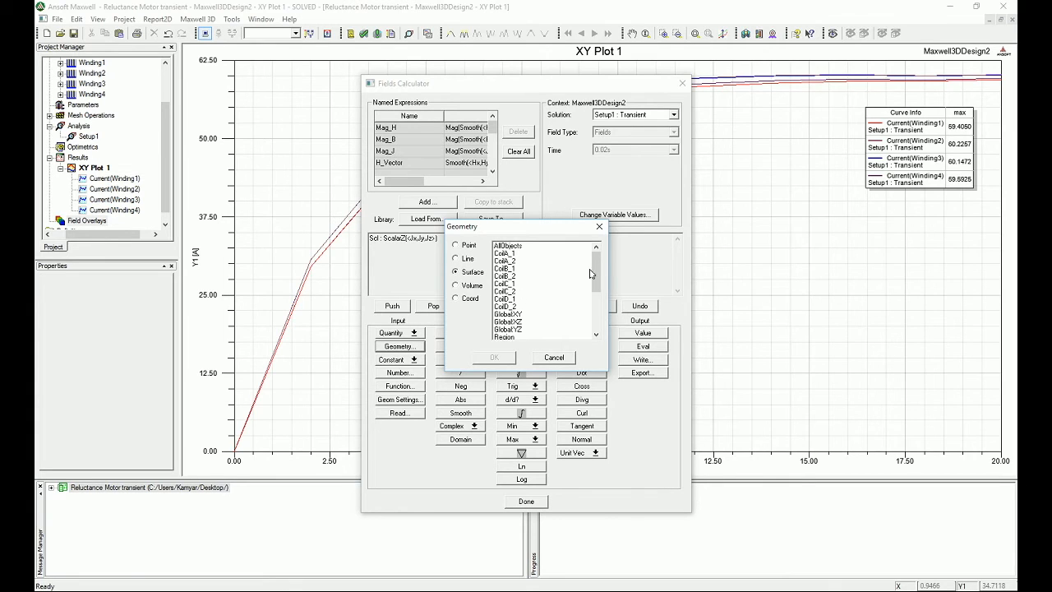
- Select the Terminal_A1 surface as the geometry to integrate Jz over
scroll(down, 3)
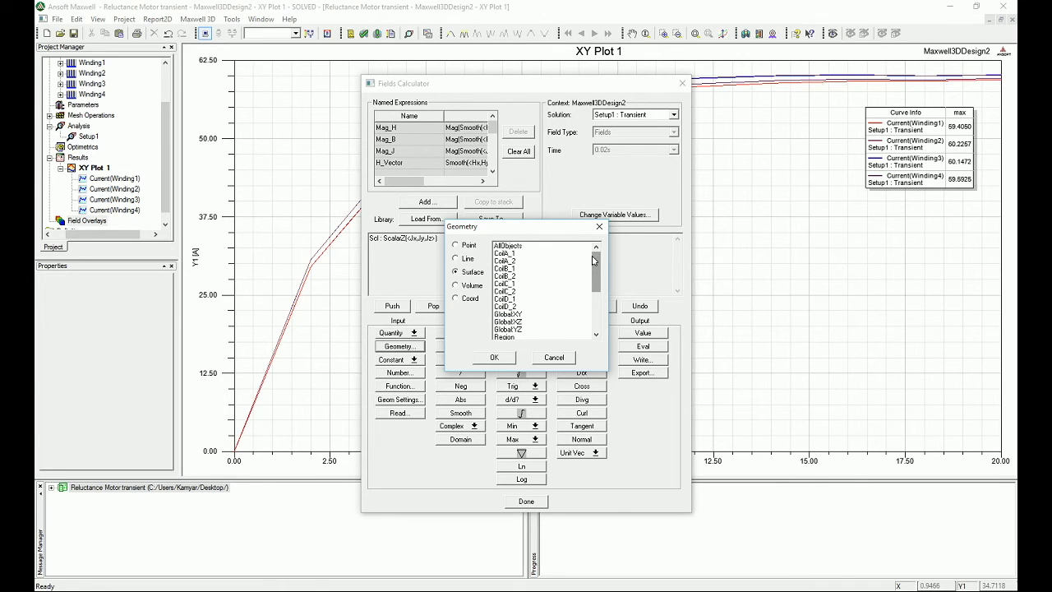
click(526, 276)
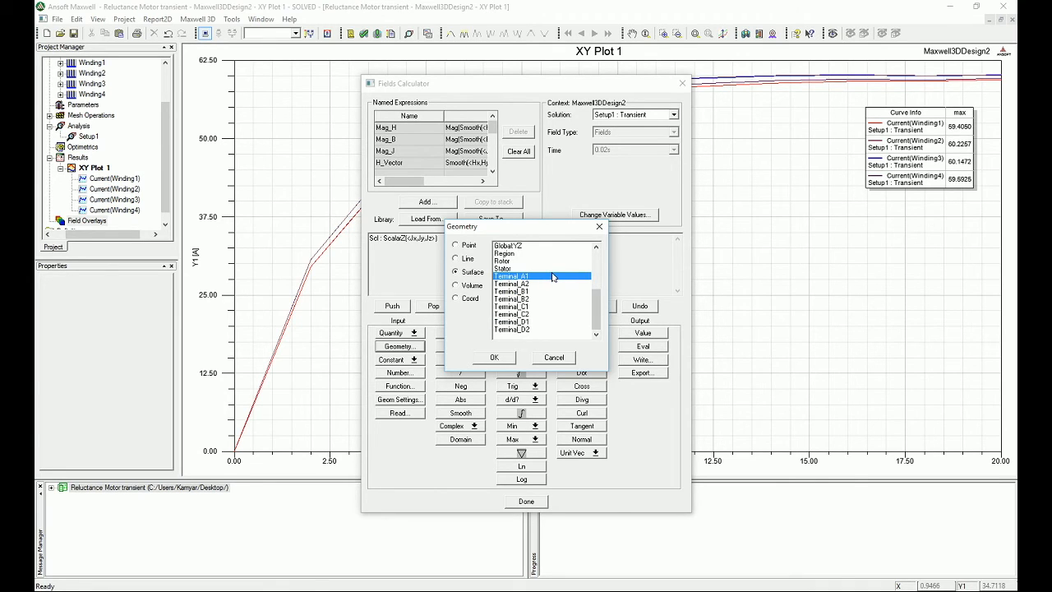
mouse_move(526, 281)
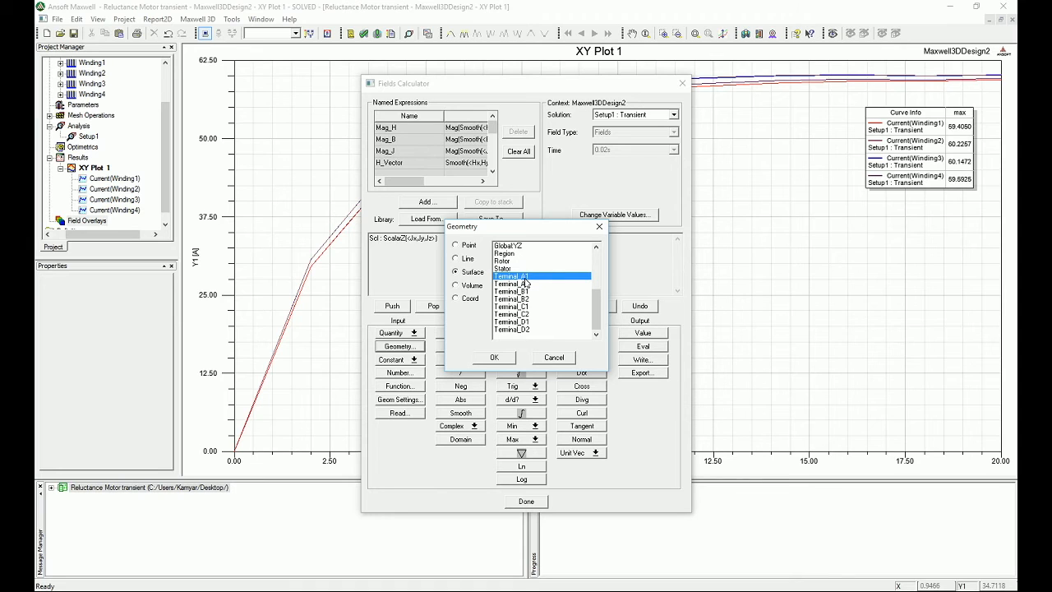
click(493, 357)
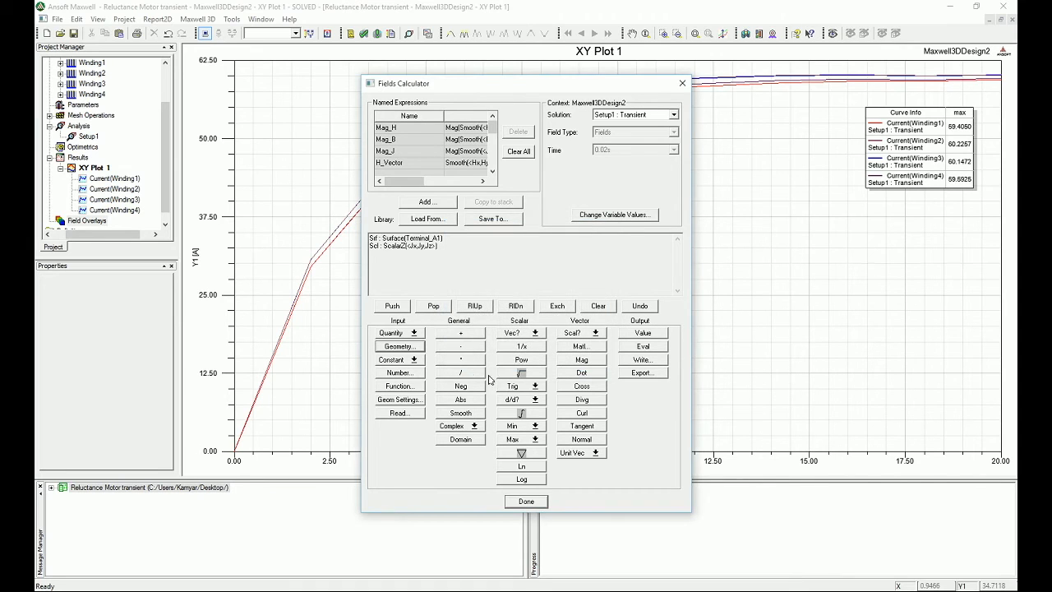
mouse_move(519, 421)
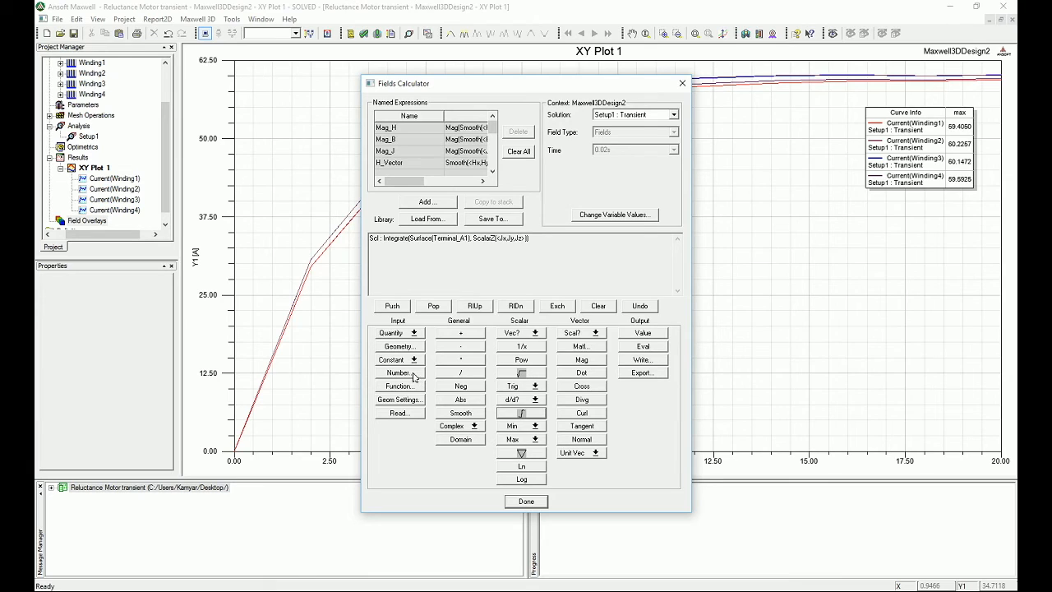
- Divide the Terminal_A1 integral by 150, evaluating about 59.405 A, and close the calculator
click(398, 372)
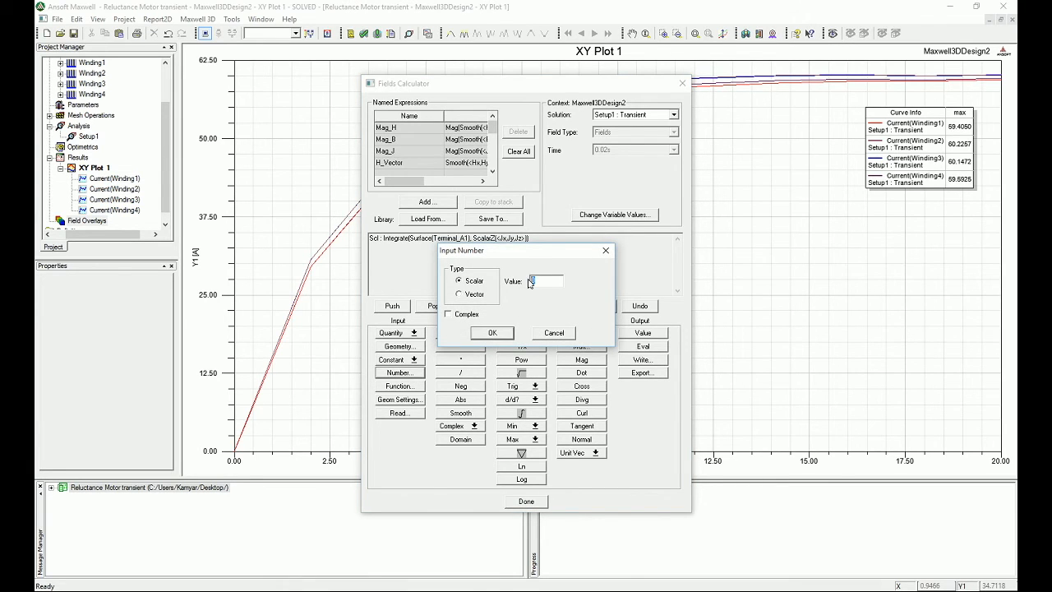
text(150)
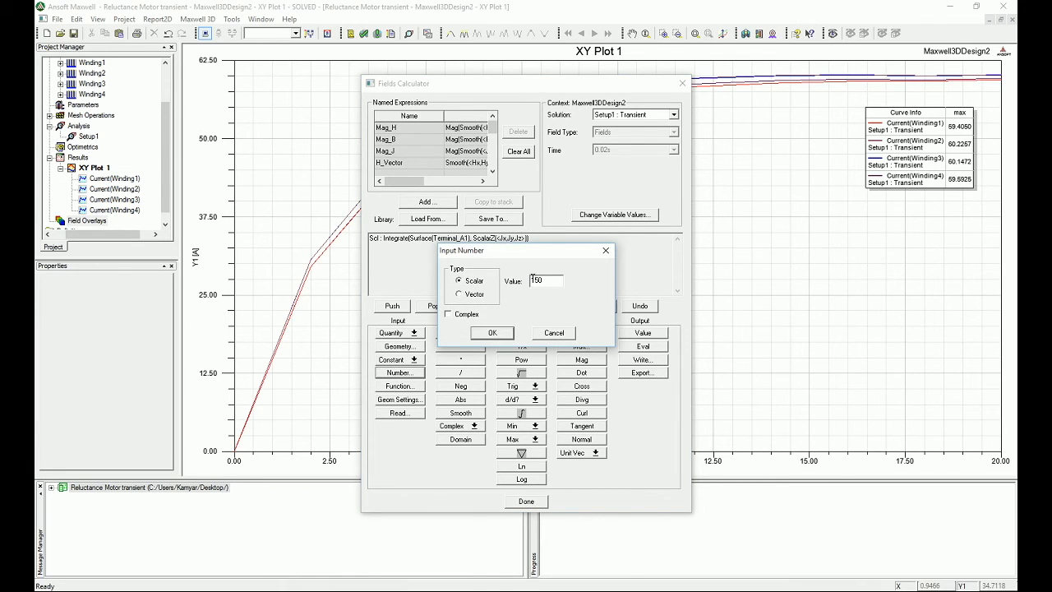
click(492, 333)
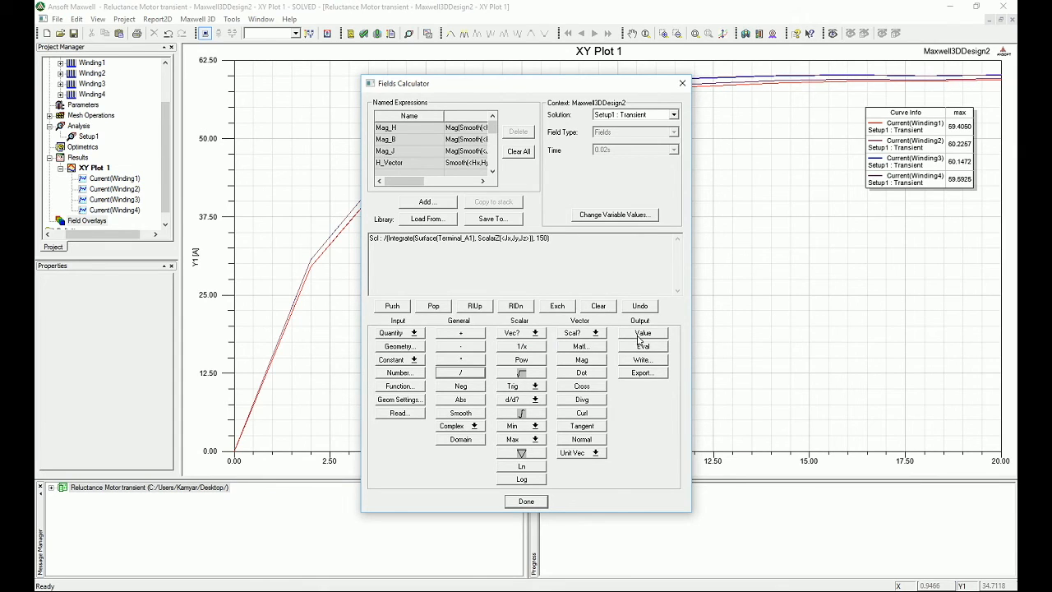
click(643, 345)
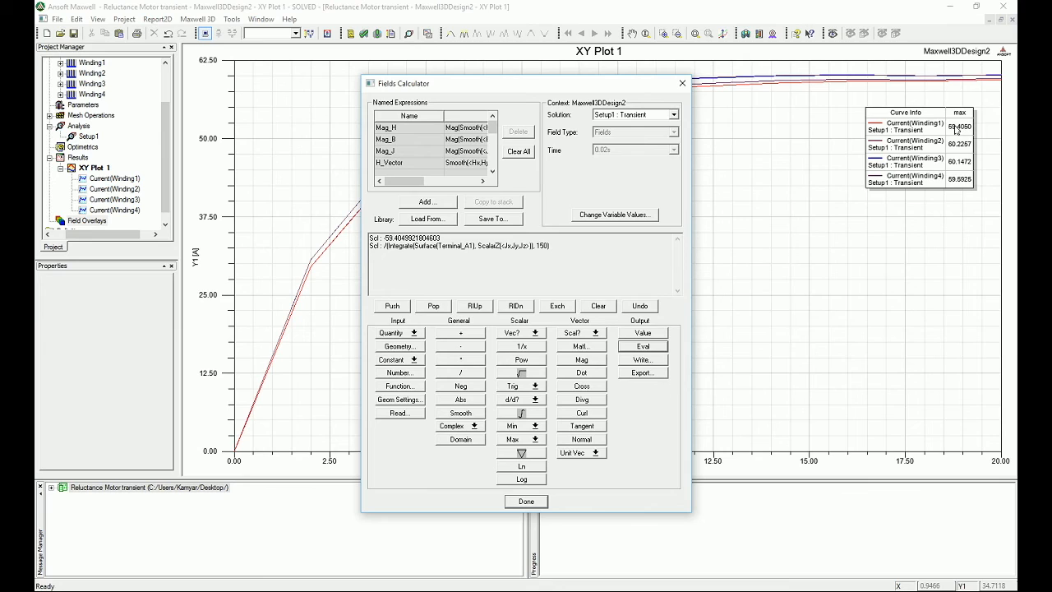
mouse_move(951, 94)
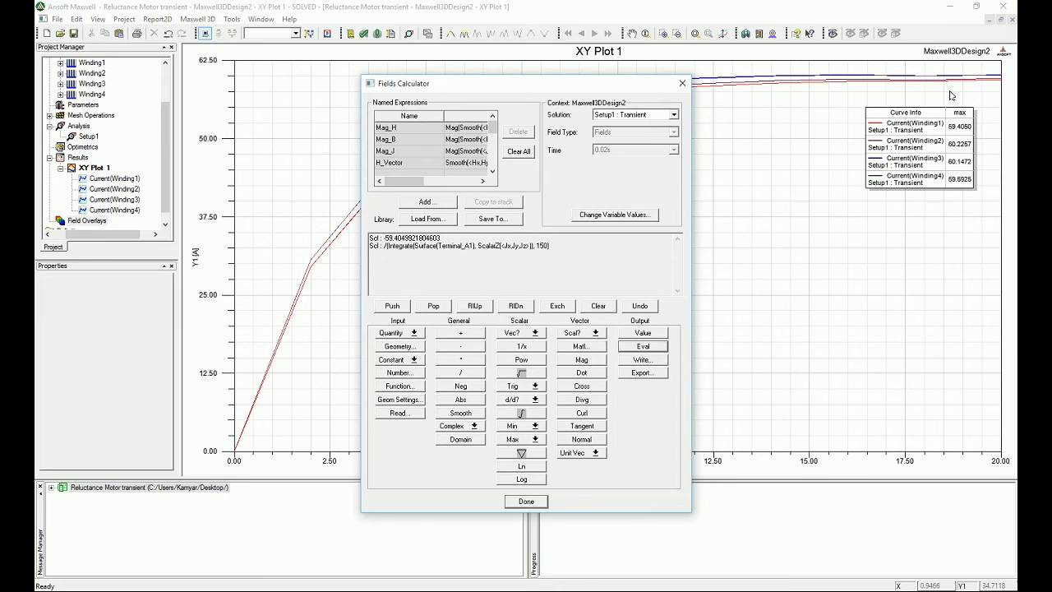
mouse_move(885, 200)
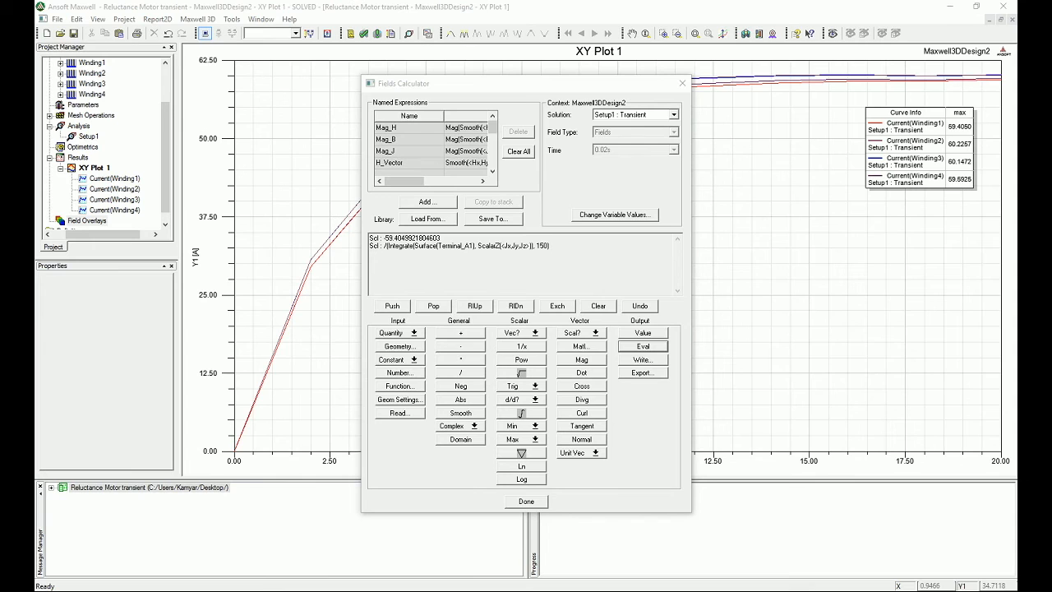
click(525, 501)
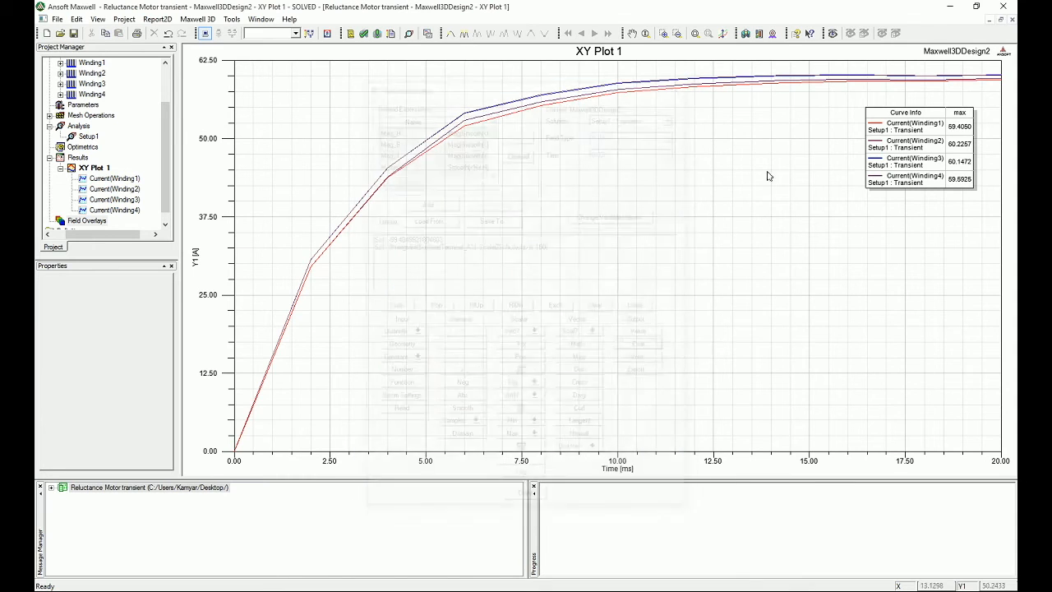